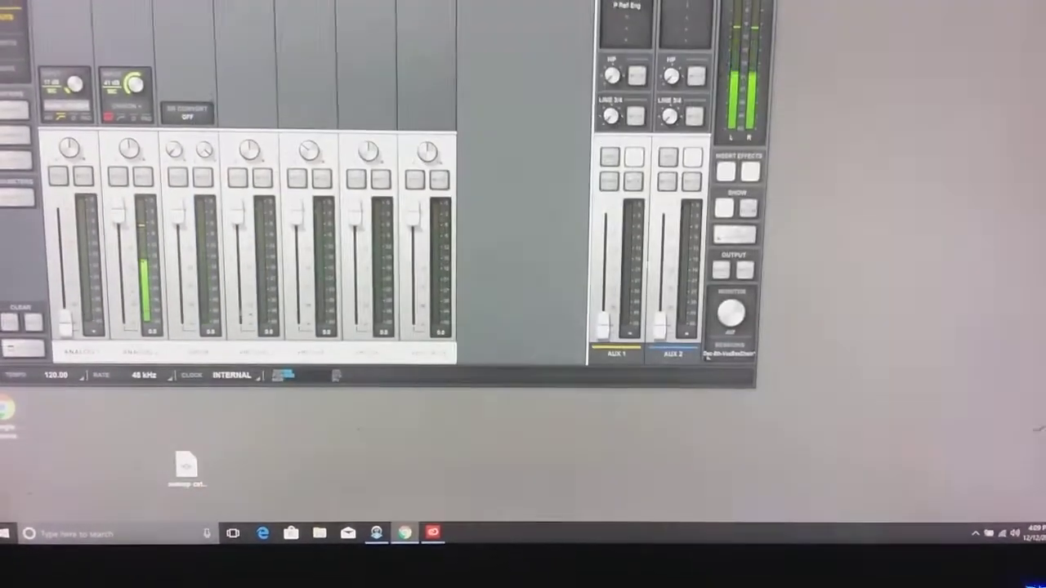
Open the Windows Start menu listing Adobe Audition CC 2017 and CC 2018
{"action": "left_click", "coordinate": [12, 532]}
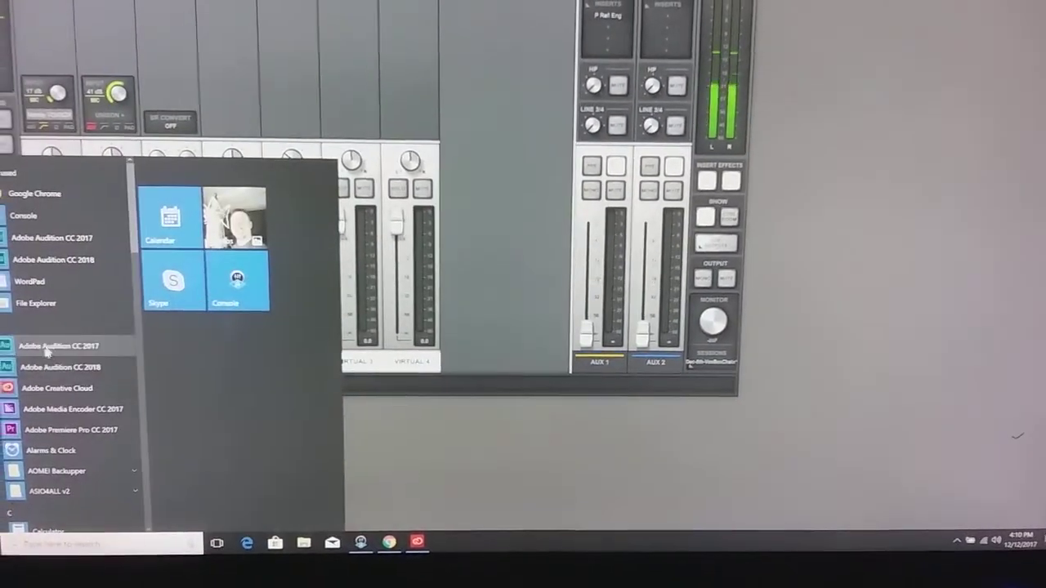
Launch Adobe Audition CC 2018 and accept the new multitrack session, Untitled Session 1
{"action": "left_click", "coordinate": [59, 345]}
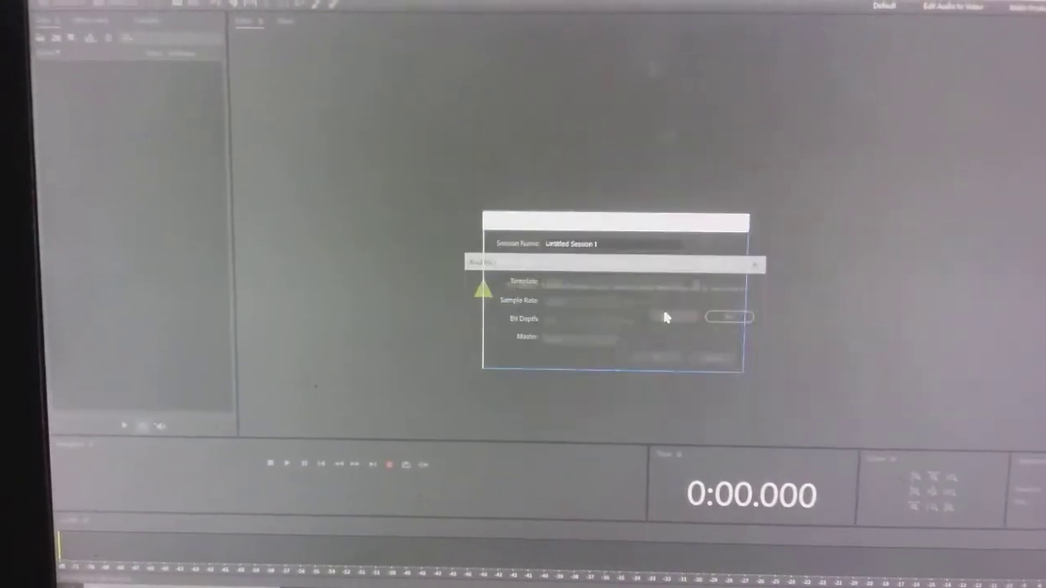
{"action": "left_click", "coordinate": [733, 317]}
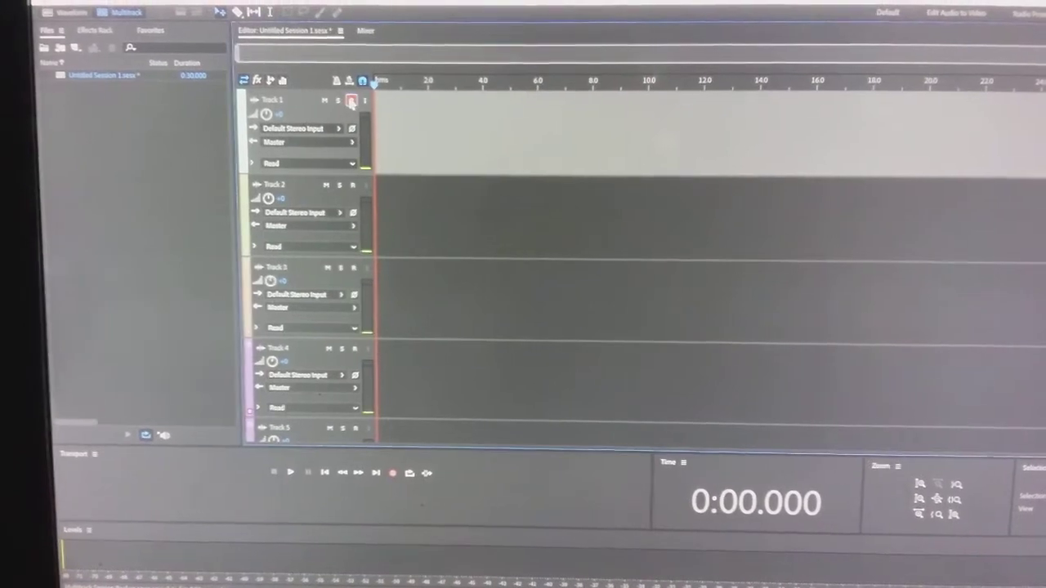